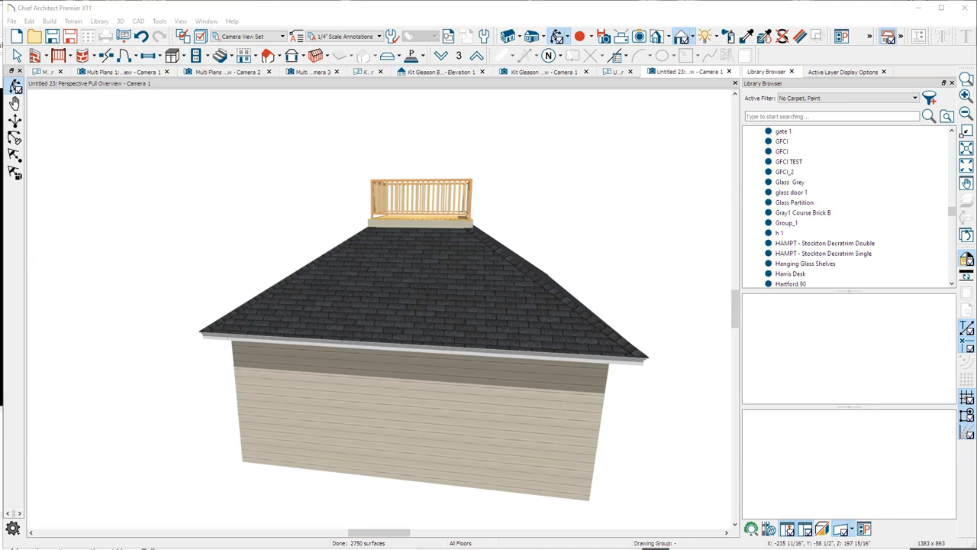
{"action": "mouse_move", "coordinate": [279, 452]}
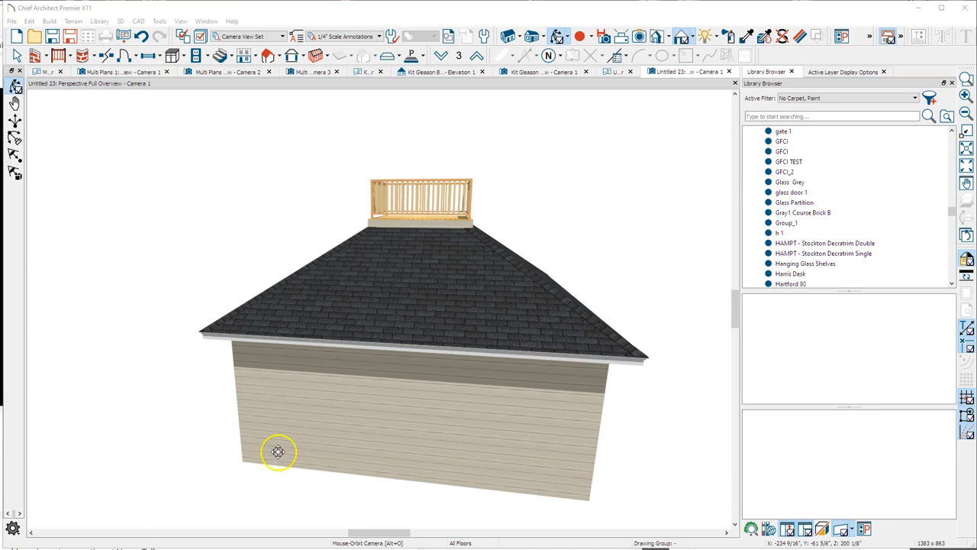
Orbit the 3D model to look down on the roof deck from above
{"action": "left_click_drag", "start_coordinate": [279, 452], "coordinate": [442, 318]}
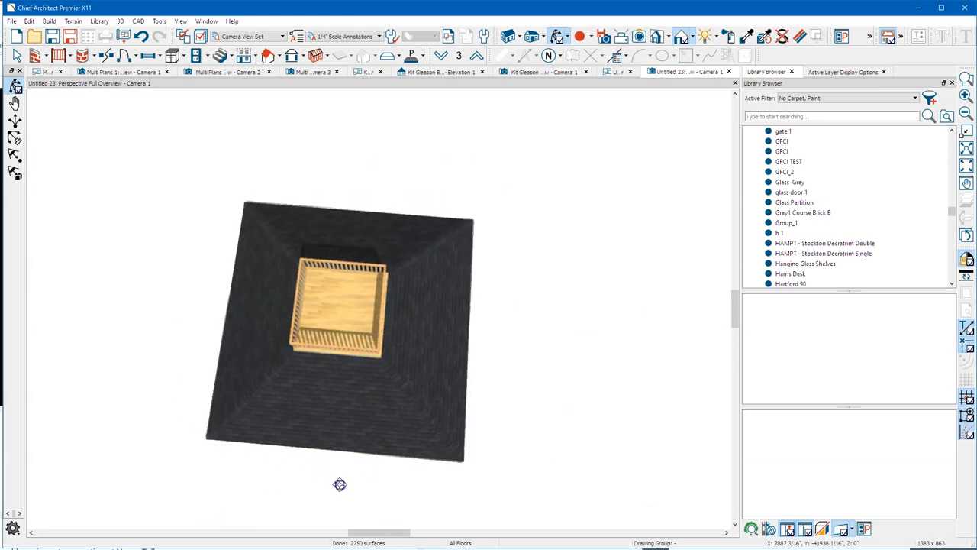
{"action": "left_click_drag", "start_coordinate": [340, 485], "coordinate": [343, 389]}
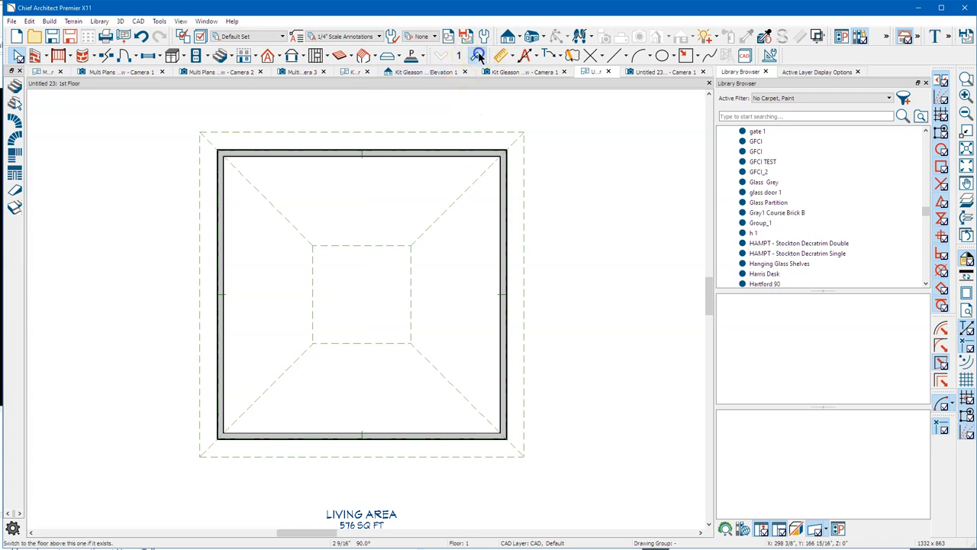
Move up from the 1st floor to the 3rd floor plan with the 67 sq ft deck room
{"action": "left_click", "coordinate": [479, 55]}
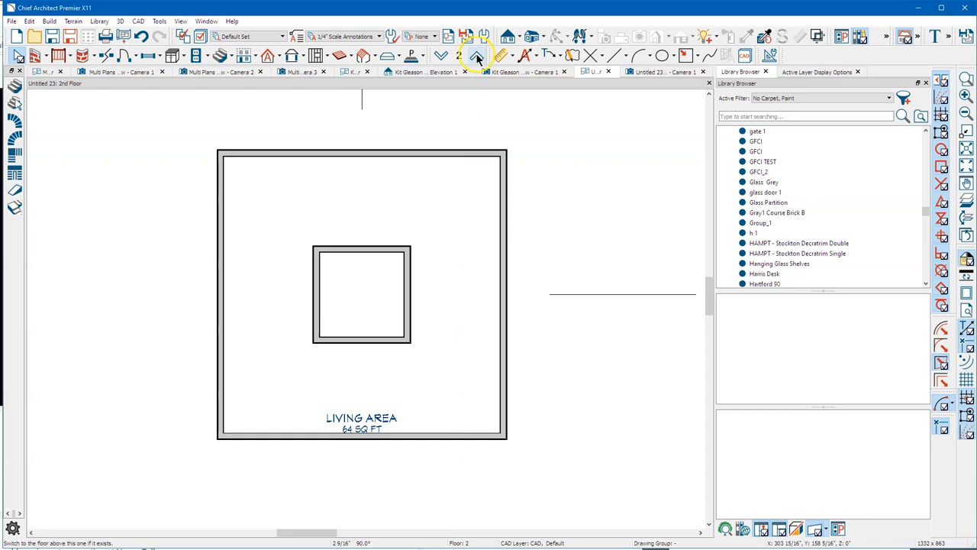
{"action": "left_click", "coordinate": [476, 55]}
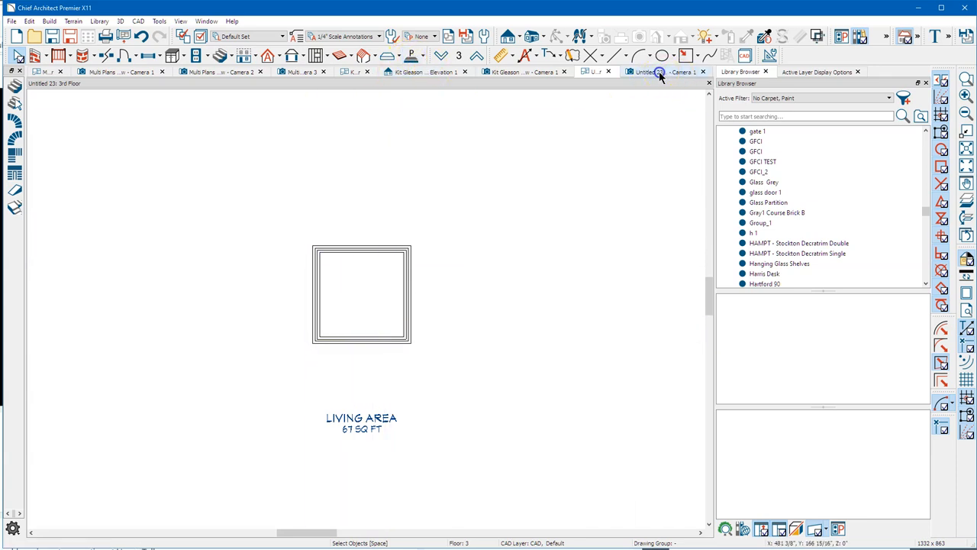
Review the 2nd floor room's Structure heights in Room Specification and close the dialog
{"action": "left_click", "coordinate": [684, 72]}
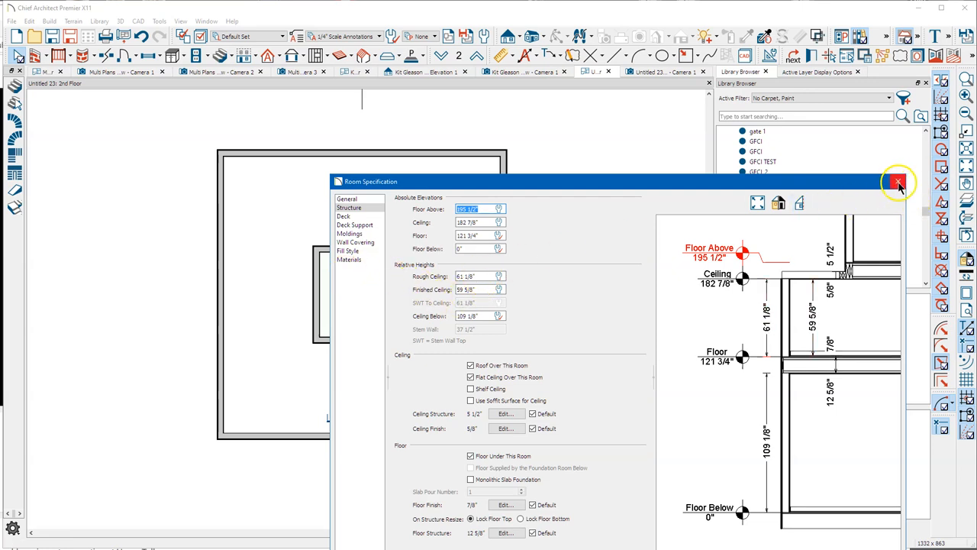
{"action": "left_click", "coordinate": [899, 181]}
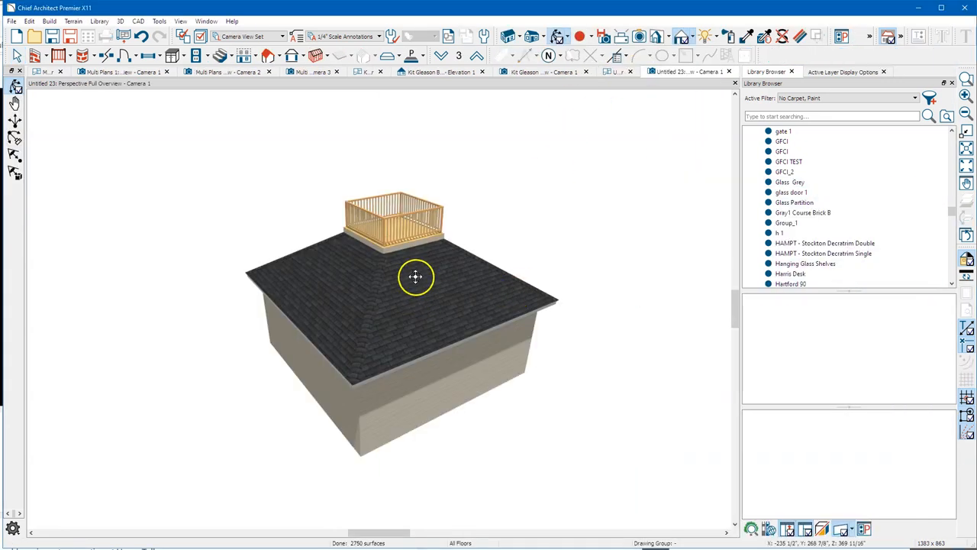
{"action": "left_click_drag", "start_coordinate": [416, 278], "coordinate": [539, 288]}
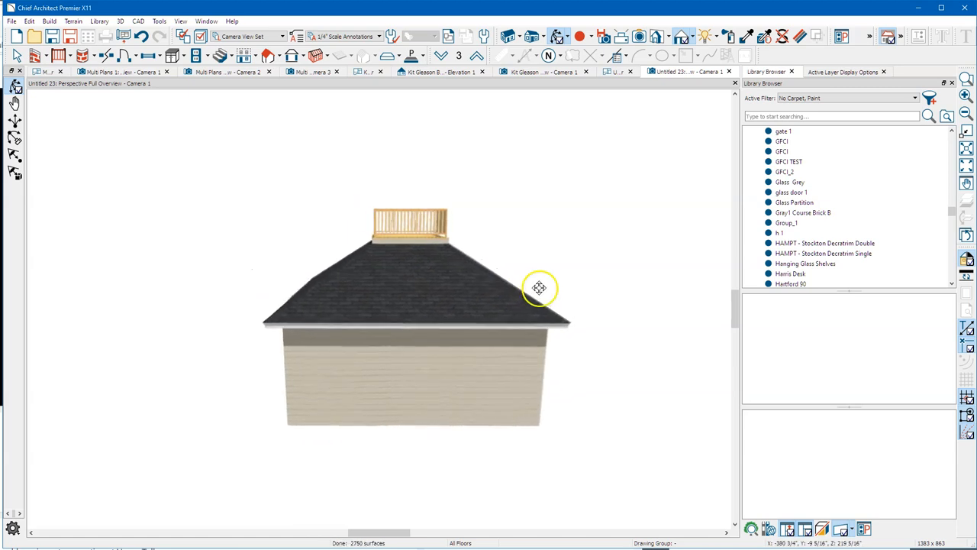
{"action": "left_click_drag", "start_coordinate": [539, 288], "coordinate": [360, 329]}
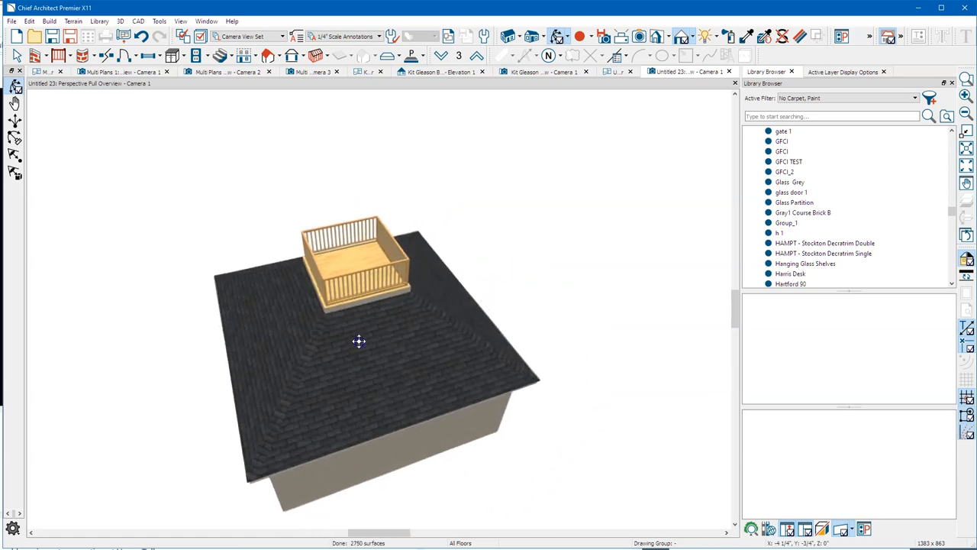
{"action": "left_click_drag", "start_coordinate": [359, 341], "coordinate": [348, 306]}
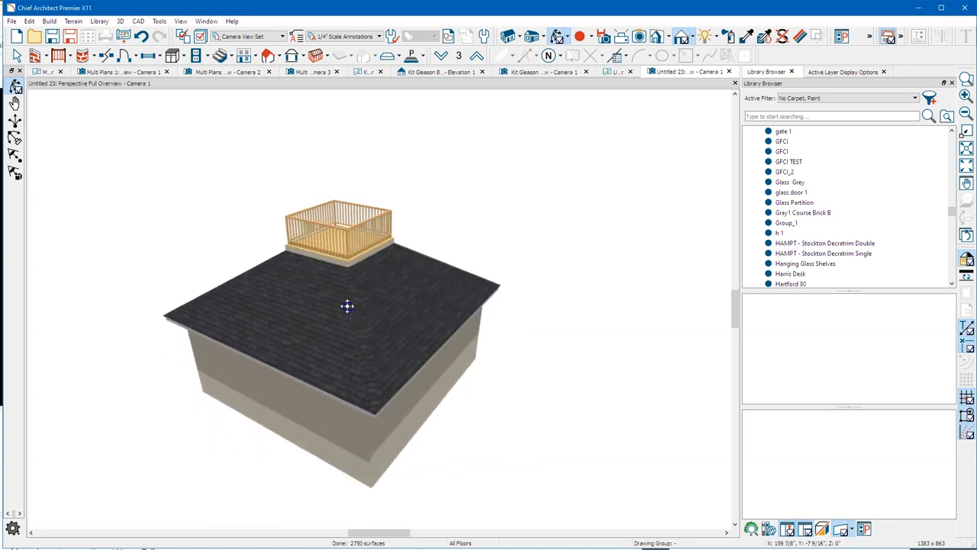
{"action": "left_click_drag", "start_coordinate": [348, 306], "coordinate": [359, 329]}
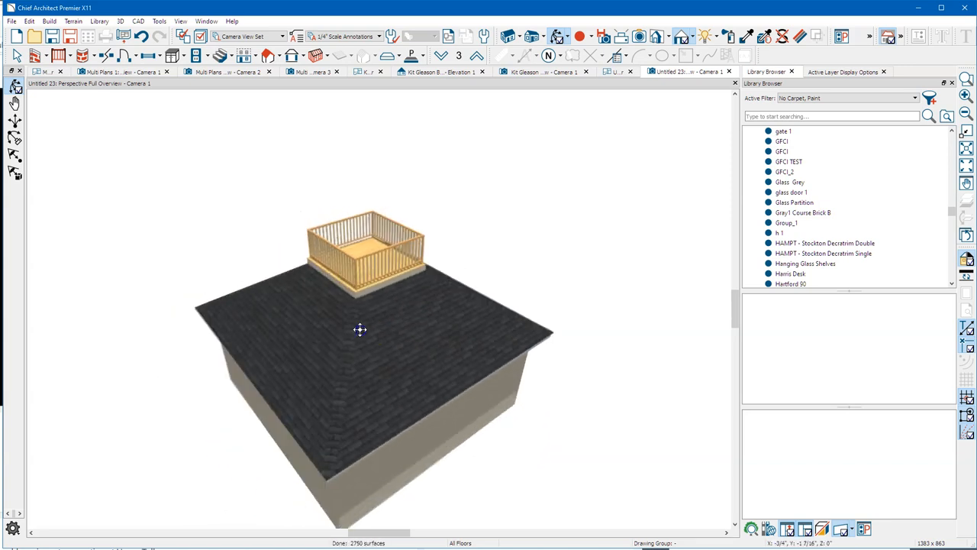